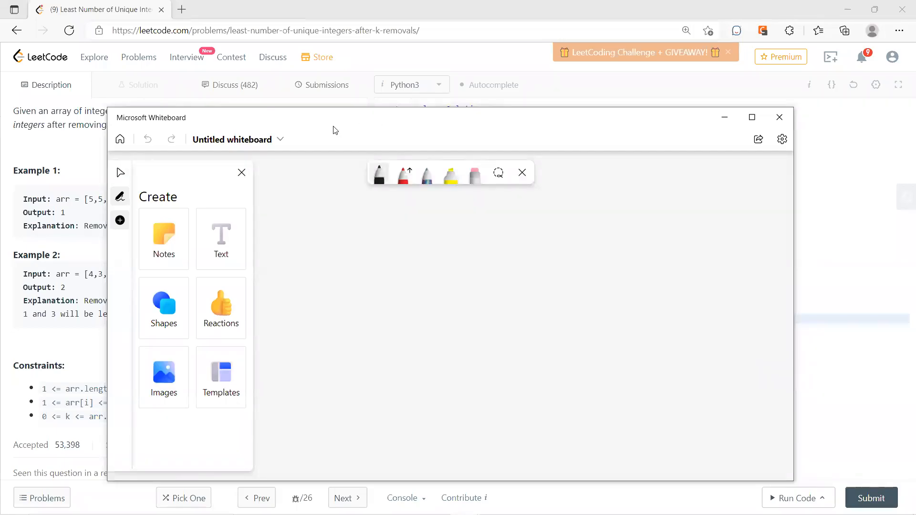
Step: Minimize the whiteboard to reveal problem 1481 and its complete Python solution
{"action": "left_click", "coordinate": [779, 117]}
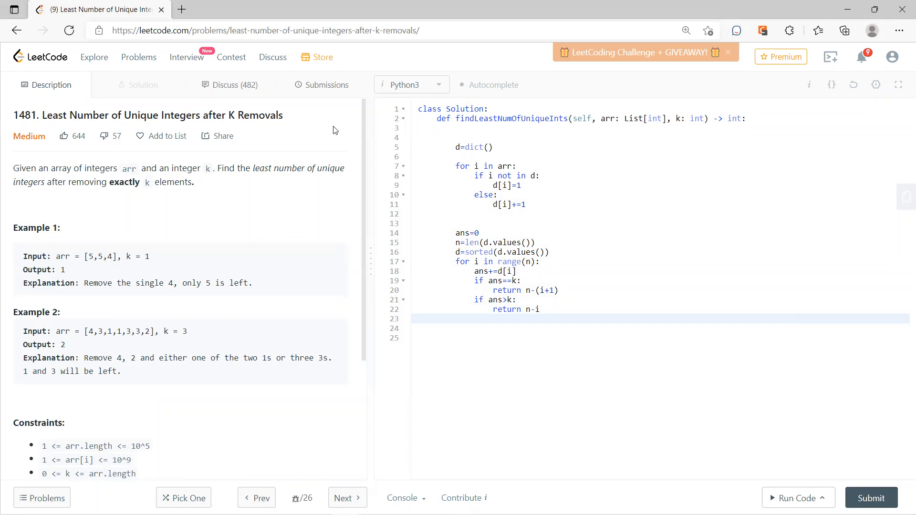
{"action": "mouse_move", "coordinate": [334, 126]}
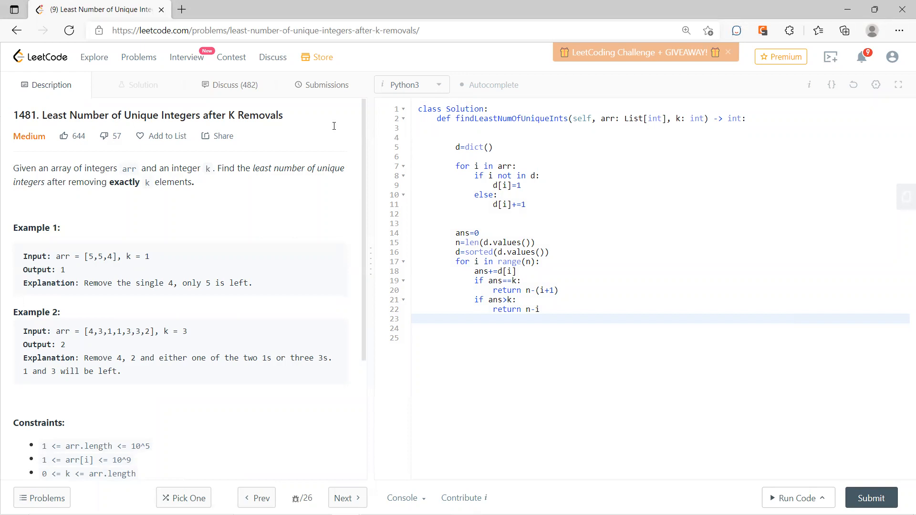
{"action": "mouse_move", "coordinate": [335, 129]}
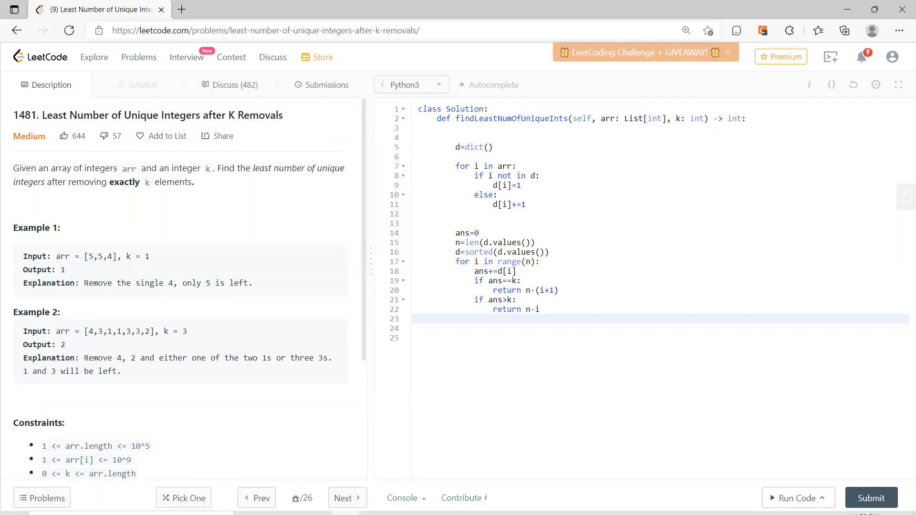
Step: Restore Whiteboard and handwrite that removal depends on counts, then count the array
{"action": "left_click", "coordinate": [492, 502]}
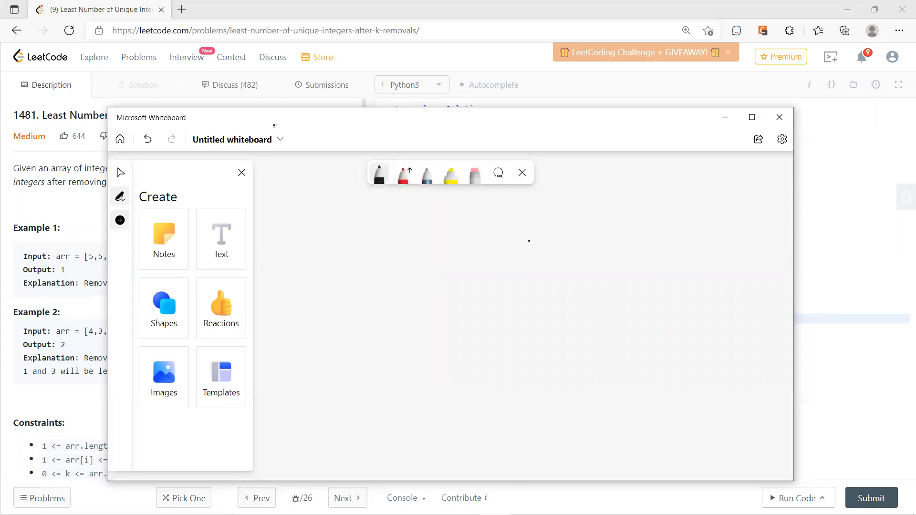
{"action": "left_click_drag", "start_coordinate": [292, 228], "coordinate": [374, 251]}
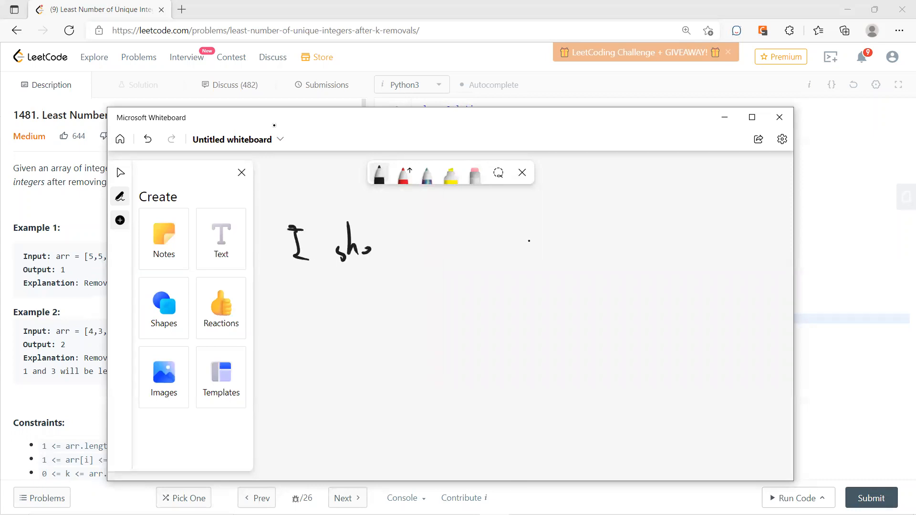
{"action": "left_click_drag", "start_coordinate": [368, 242], "coordinate": [526, 239]}
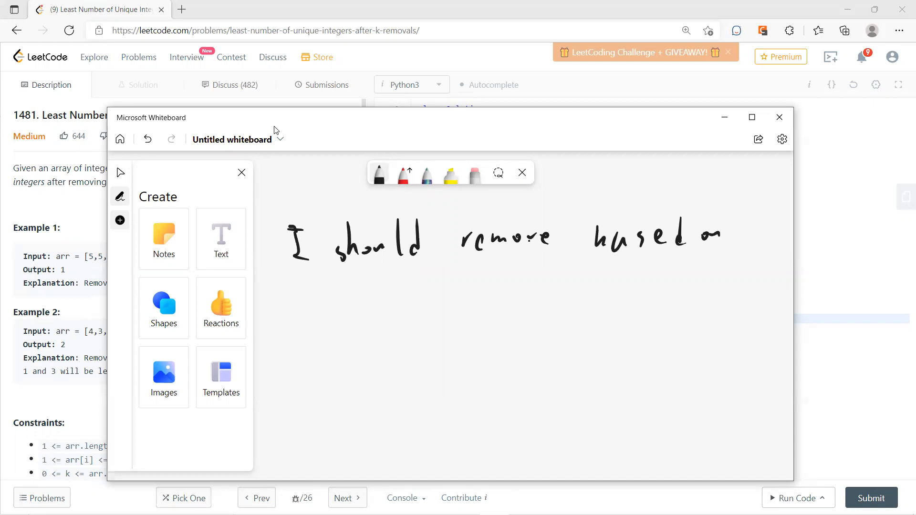
{"action": "mouse_move", "coordinate": [751, 117]}
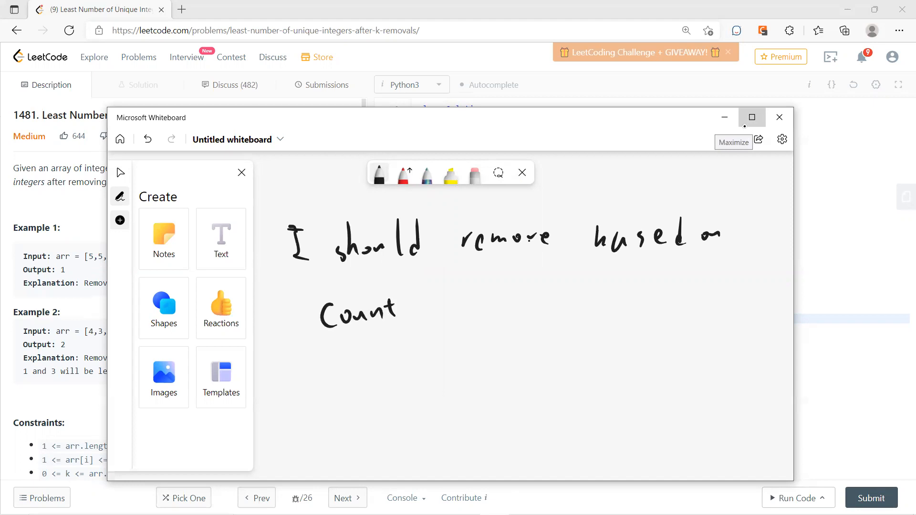
{"action": "left_click_drag", "start_coordinate": [409, 308], "coordinate": [528, 308]}
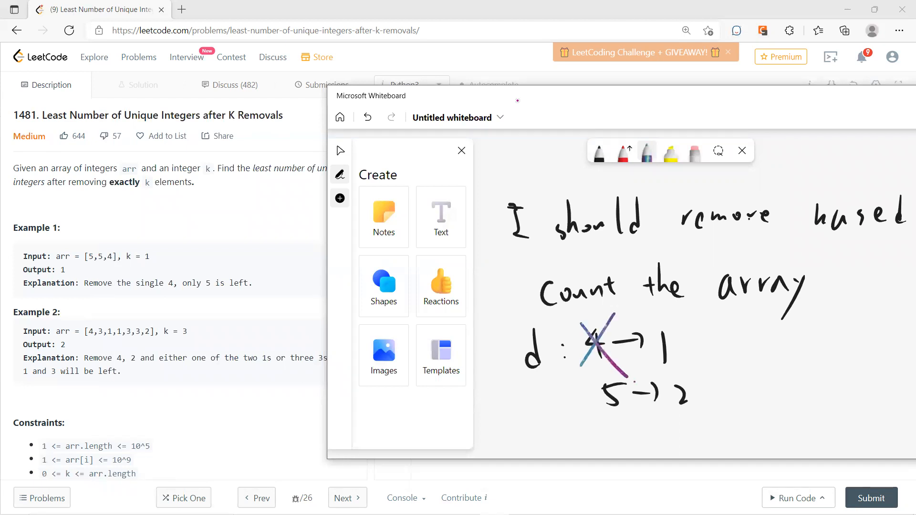
Step: Cross out the 4 → 1 entry and circle and point an arrow at 5 → 2
{"action": "left_click_drag", "start_coordinate": [648, 327], "coordinate": [686, 362]}
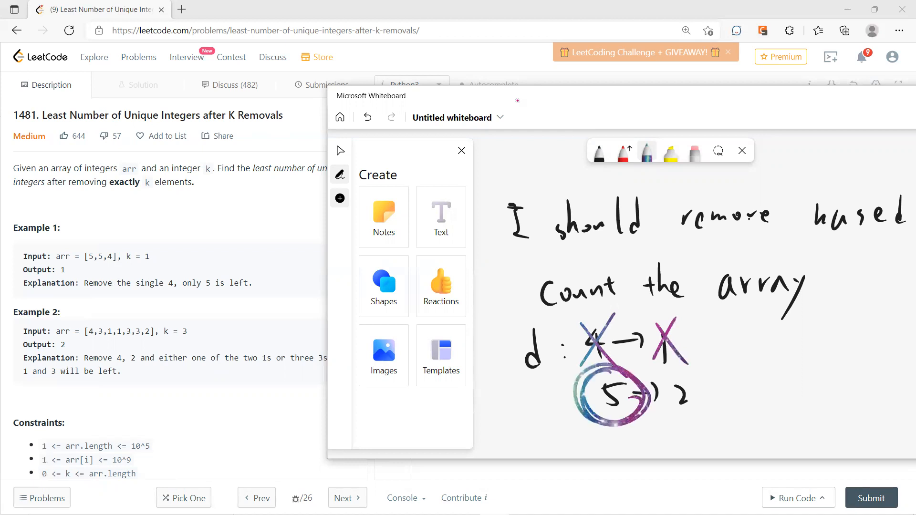
{"action": "left_click_drag", "start_coordinate": [765, 388], "coordinate": [726, 388]}
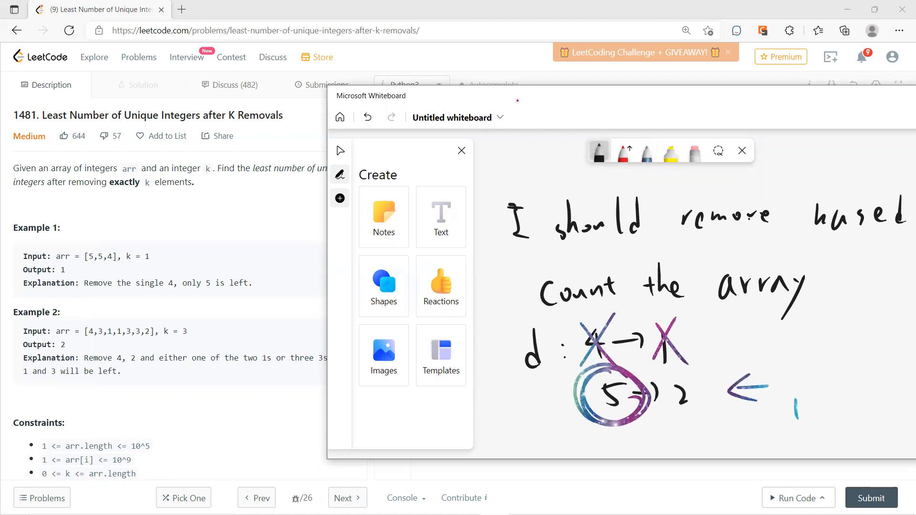
{"action": "left_click_drag", "start_coordinate": [695, 170], "coordinate": [677, 309]}
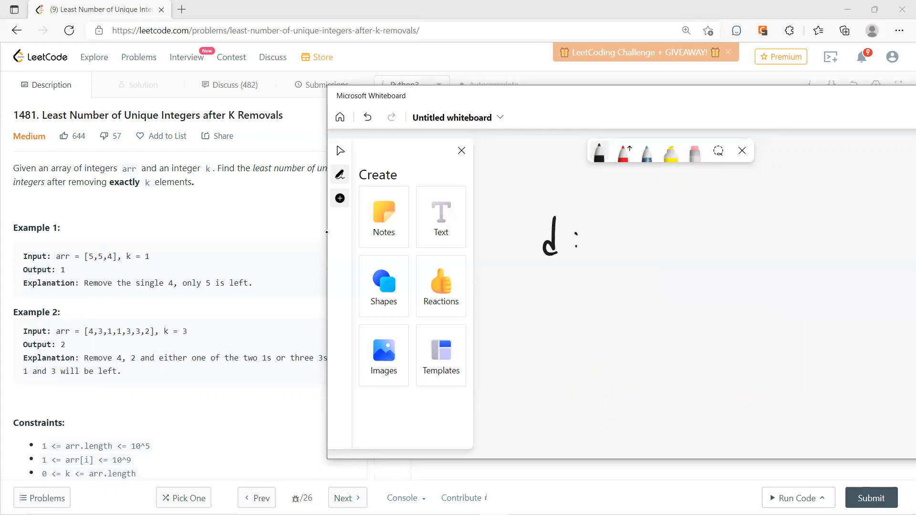
Step: Write d: 4→1, 2→1, 1→2, 3→2, striking the single-count entries and noting '2 of them'
{"action": "left_click_drag", "start_coordinate": [613, 234], "coordinate": [701, 234]}
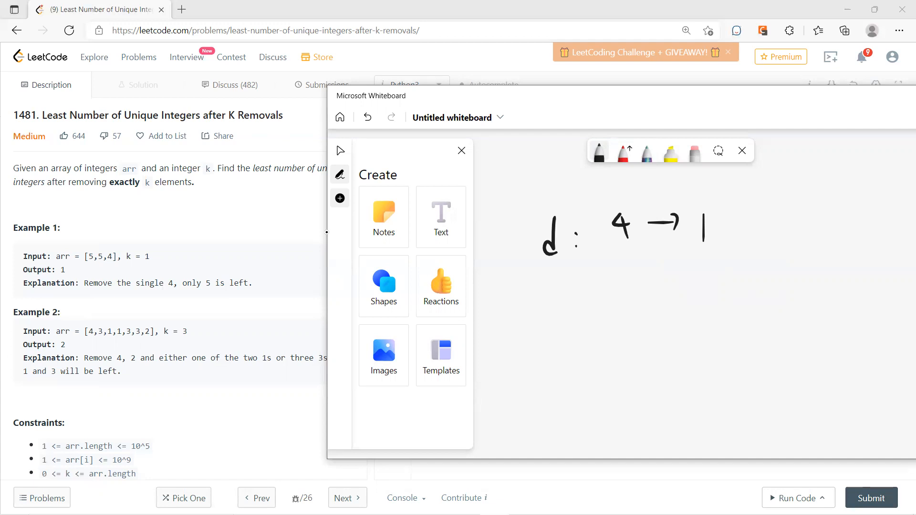
{"action": "left_click_drag", "start_coordinate": [648, 309], "coordinate": [731, 367]}
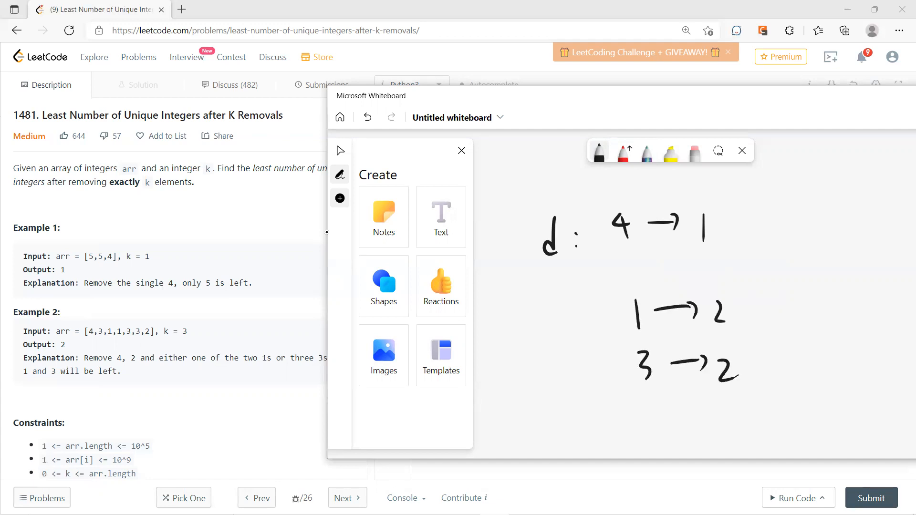
{"action": "left_click_drag", "start_coordinate": [628, 275], "coordinate": [710, 275]}
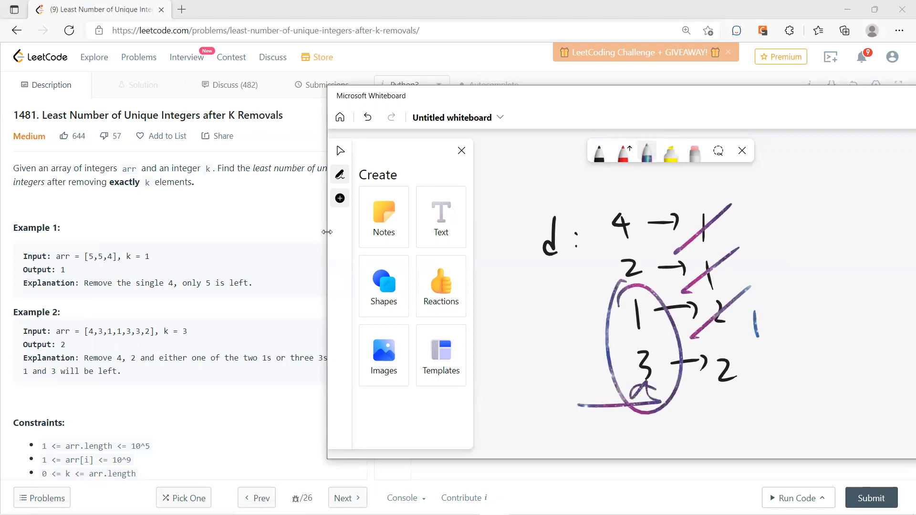
{"action": "left_click_drag", "start_coordinate": [648, 409], "coordinate": [678, 432]}
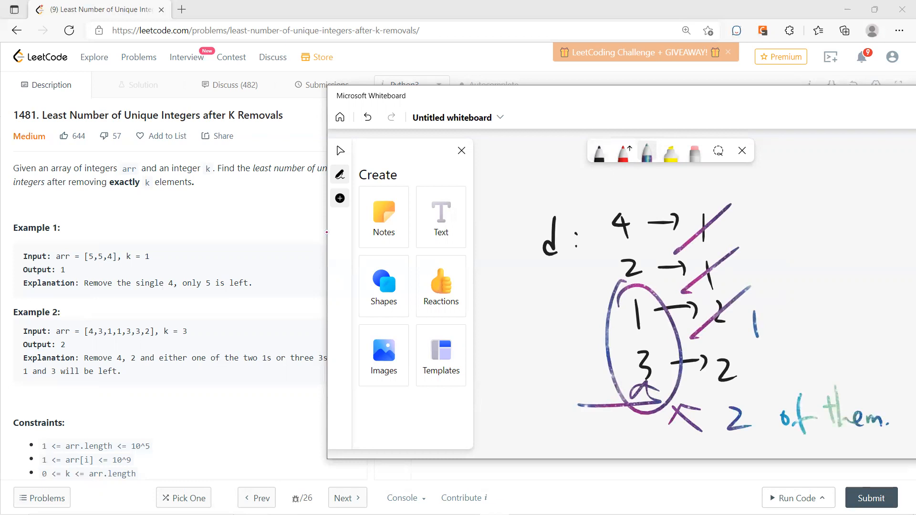
{"action": "left_click", "coordinate": [697, 108]}
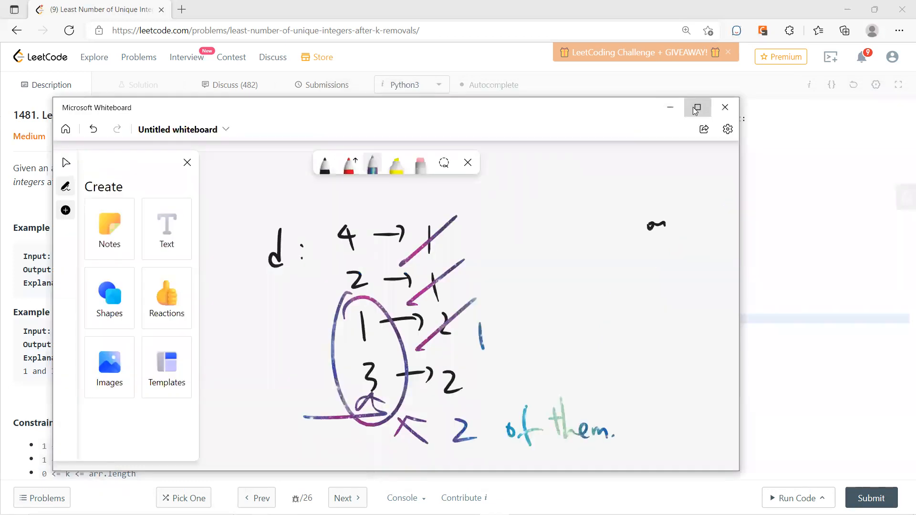
Step: Maximize Whiteboard and write: count the array into d, underlined d.sorted, a1 ≤ a2 ≤ a3
{"action": "left_click", "coordinate": [697, 107]}
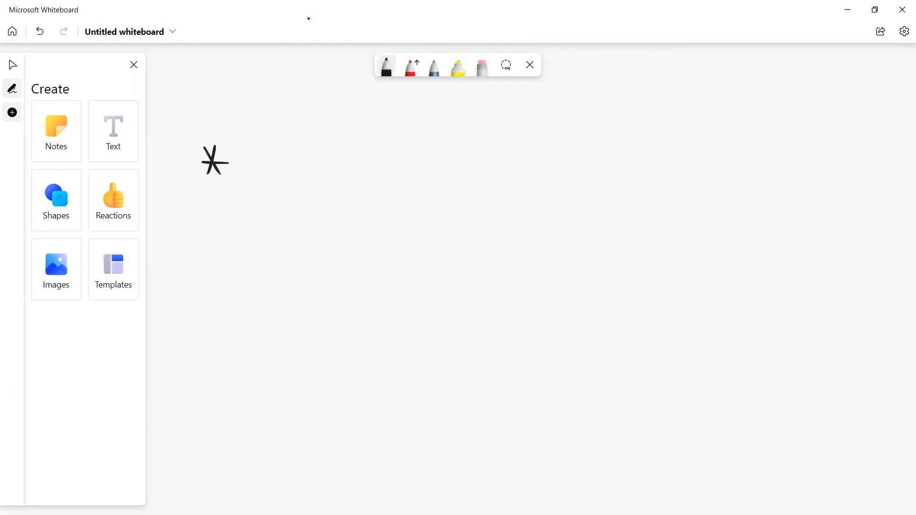
{"action": "left_click_drag", "start_coordinate": [263, 164], "coordinate": [389, 164]}
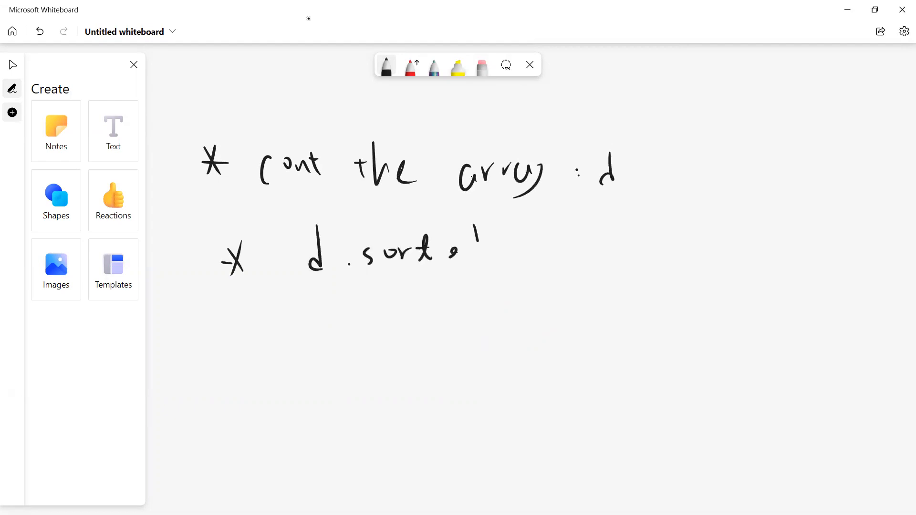
{"action": "left_click_drag", "start_coordinate": [332, 286], "coordinate": [500, 285]}
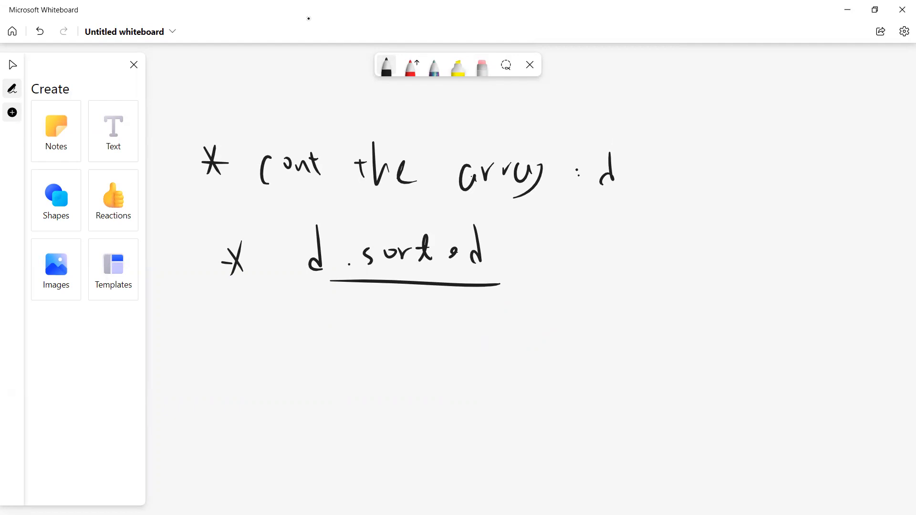
{"action": "left_click_drag", "start_coordinate": [228, 351], "coordinate": [310, 339]}
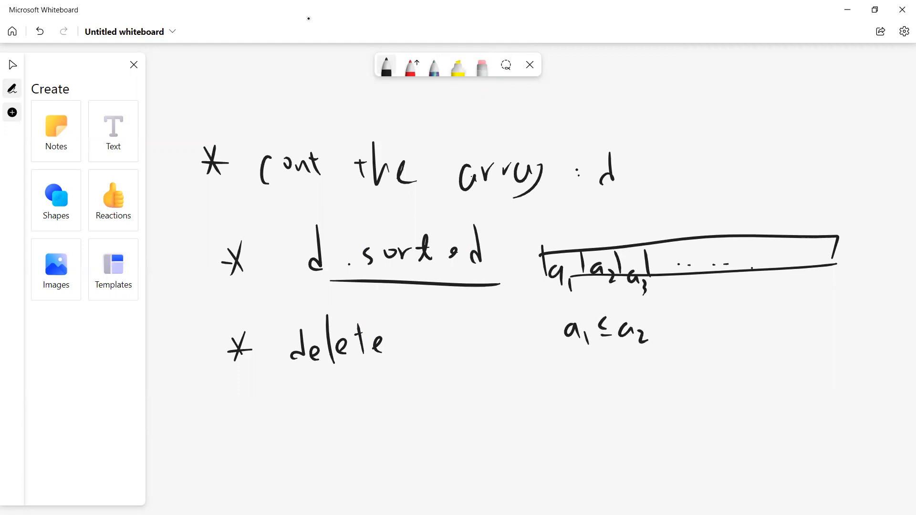
{"action": "left_click_drag", "start_coordinate": [654, 333], "coordinate": [783, 333]}
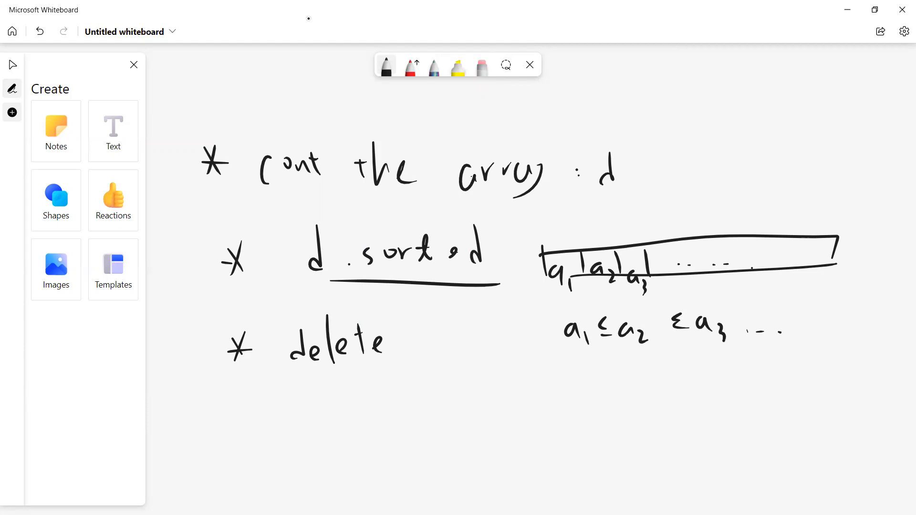
Step: In rainbow ink, write ans = 0 and running sums a1, a1+a2, a1+a2+a3 against k
{"action": "left_click", "coordinate": [434, 67]}
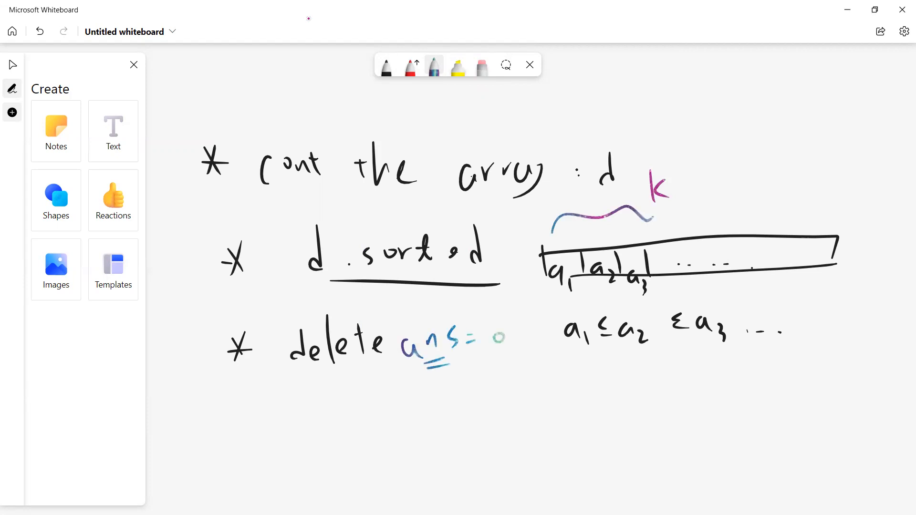
{"action": "left_click_drag", "start_coordinate": [561, 374], "coordinate": [587, 397]}
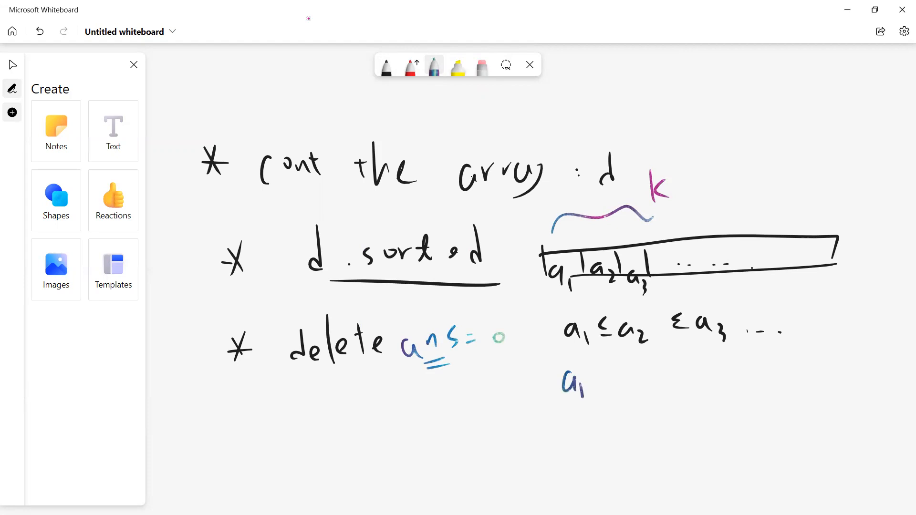
{"action": "left_click_drag", "start_coordinate": [607, 386], "coordinate": [672, 385]}
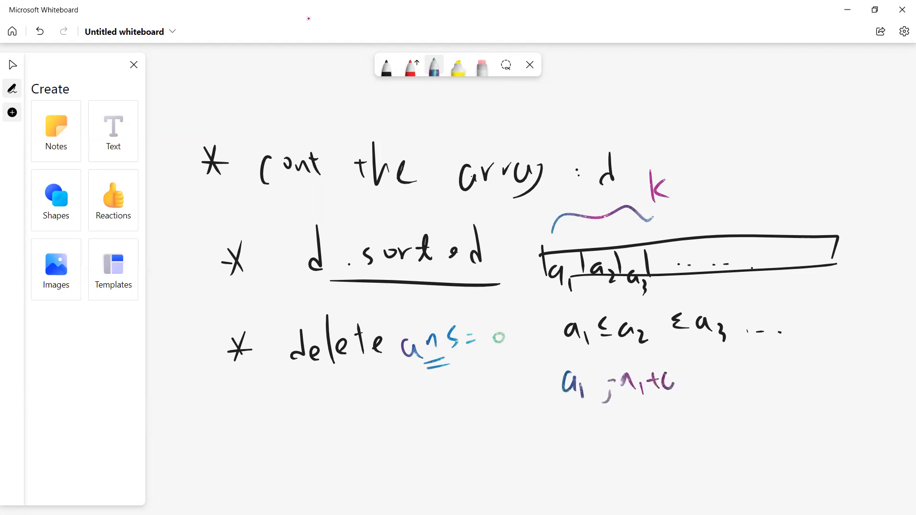
{"action": "left_click_drag", "start_coordinate": [672, 389], "coordinate": [771, 389]}
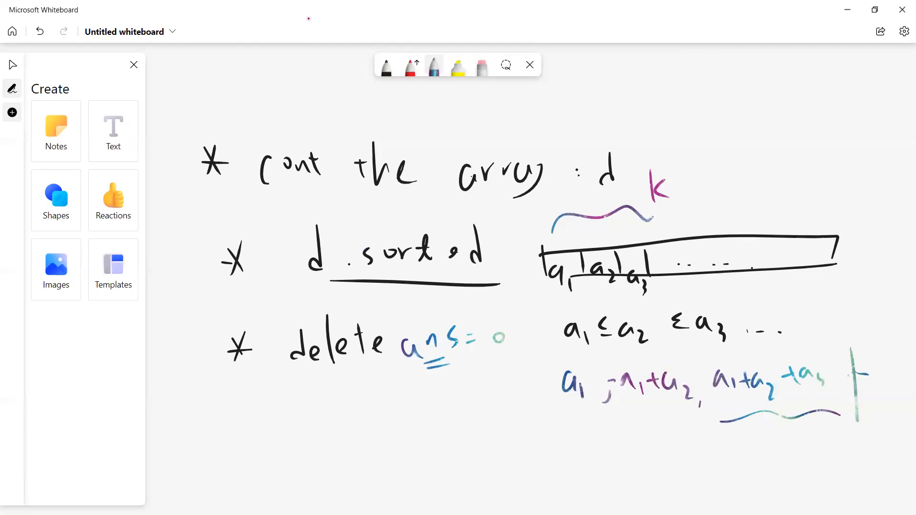
{"action": "left_click_drag", "start_coordinate": [864, 420], "coordinate": [870, 456]}
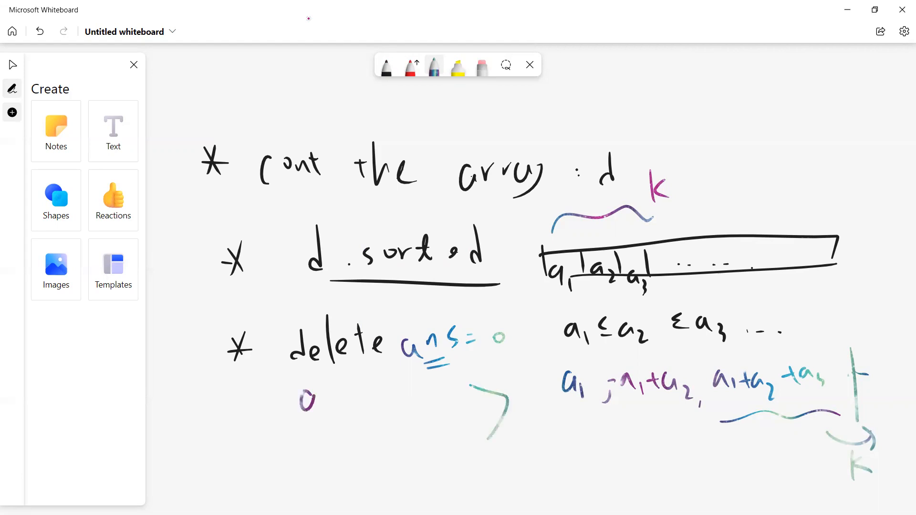
Step: Add arrows to k, ans == k, and n = len(d.keys) with the n−k answer
{"action": "left_click_drag", "start_coordinate": [298, 403], "coordinate": [403, 403]}
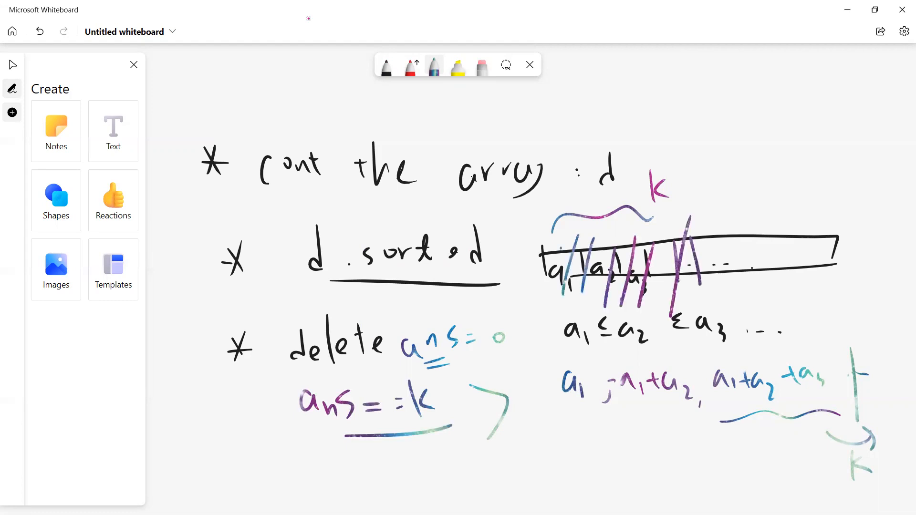
{"action": "left_click_drag", "start_coordinate": [700, 193], "coordinate": [847, 187]}
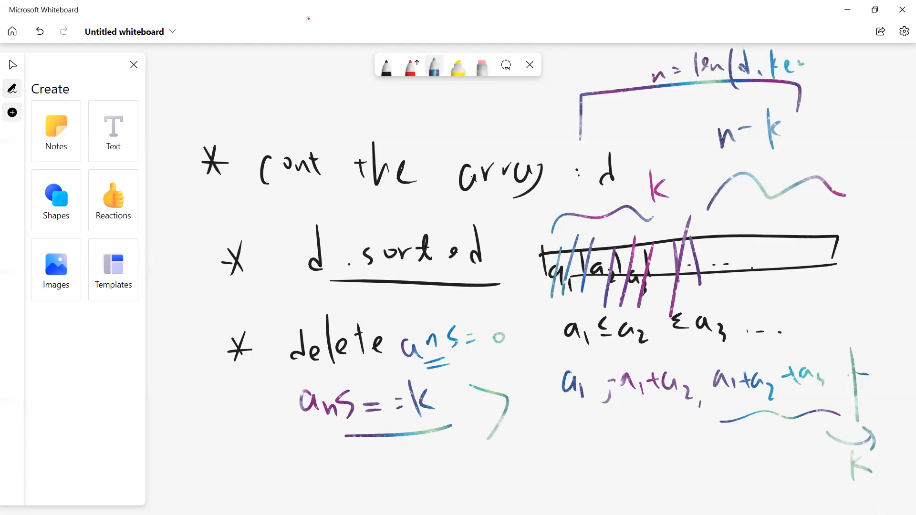
{"action": "left_click_drag", "start_coordinate": [783, 64], "coordinate": [818, 65]}
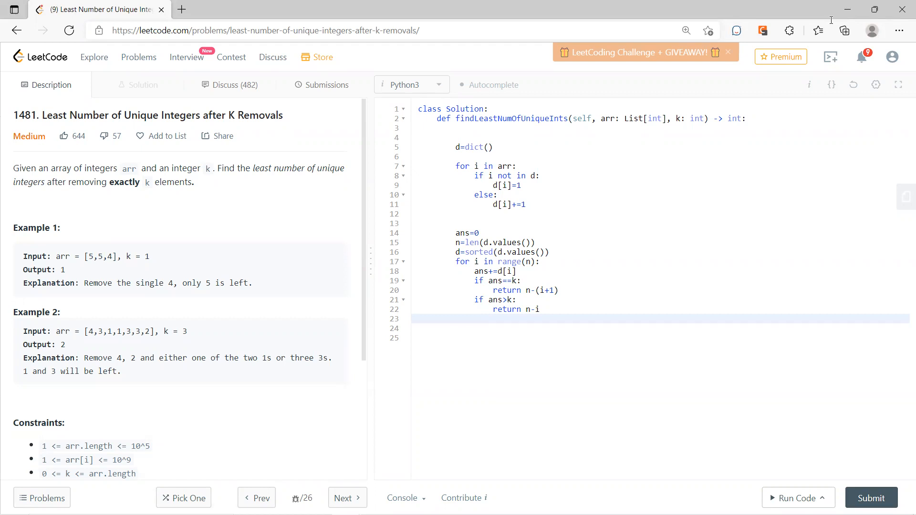
Step: Open Submissions to show the accepted 412 ms result, faster than 94.02% of Python3 submissions
{"action": "left_click", "coordinate": [871, 498]}
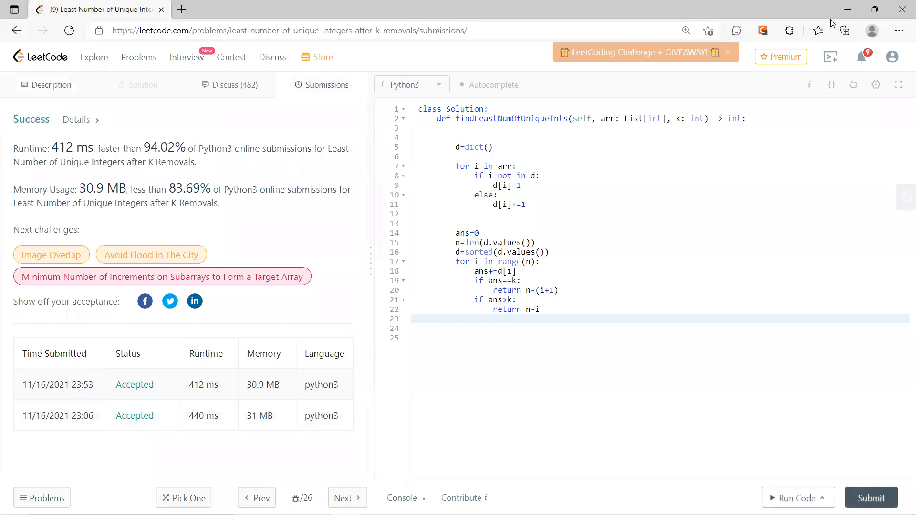
{"action": "mouse_move", "coordinate": [830, 21]}
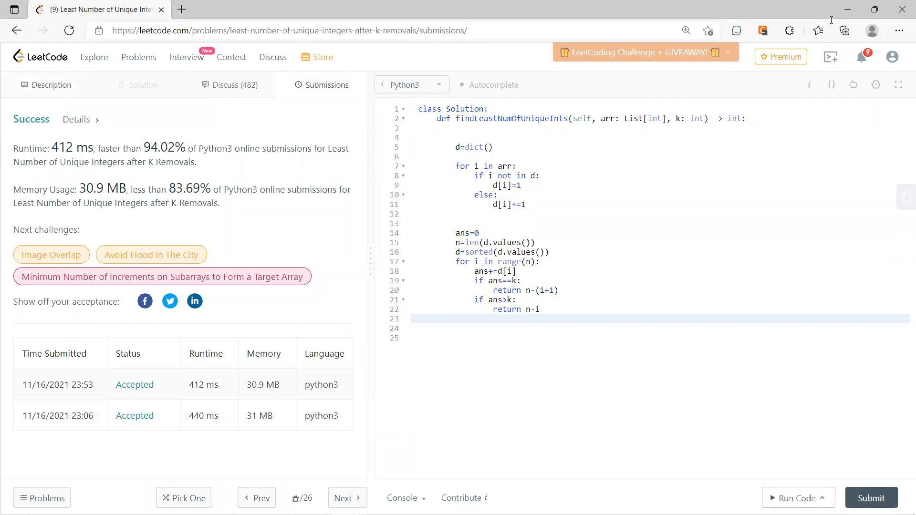